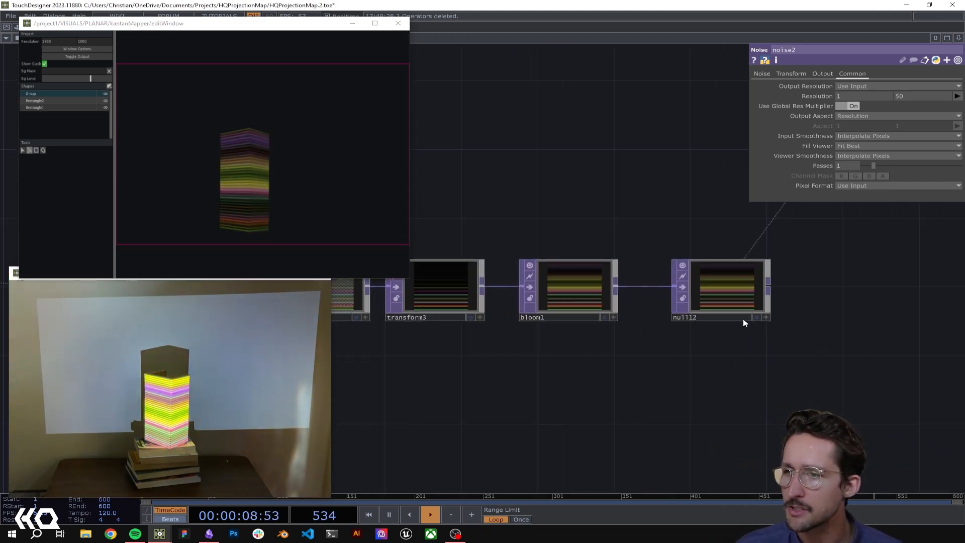
Pan to the rectangle1 → feedback1 → transform1 → level1 → null8 → comp1 chain.
{"action": "left_click", "coordinate": [720, 289]}
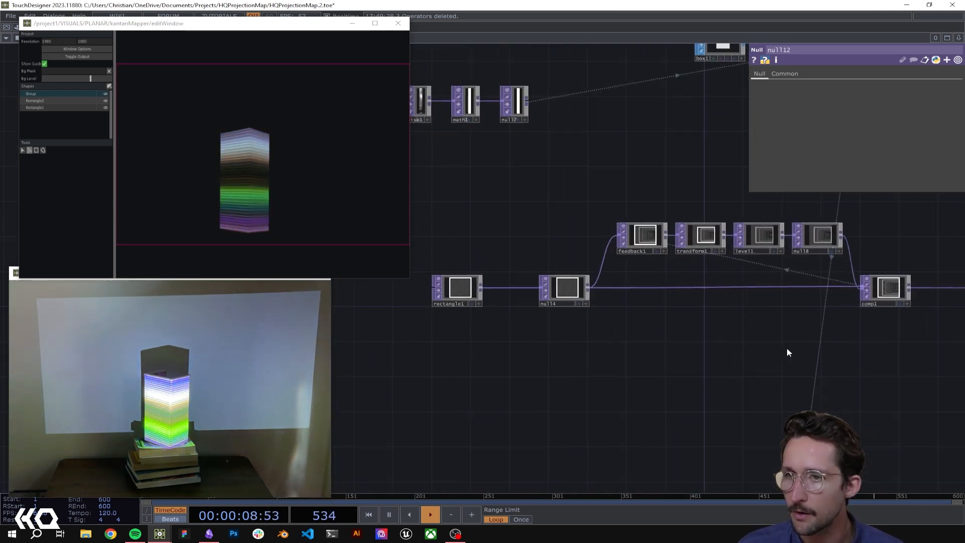
Inspect feedback1 and transform1's scale and translate settings, then select null10.
{"action": "left_click", "coordinate": [456, 287]}
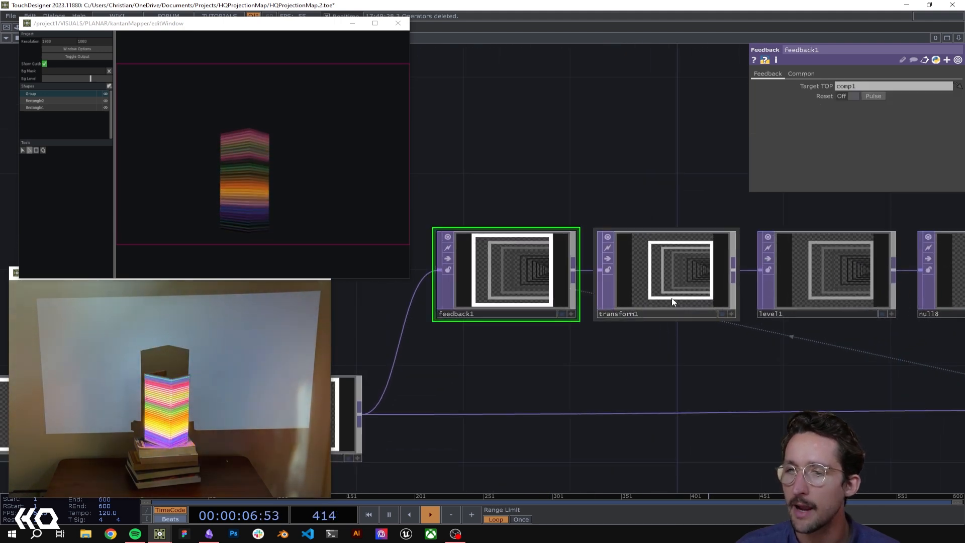
{"action": "left_click", "coordinate": [675, 274]}
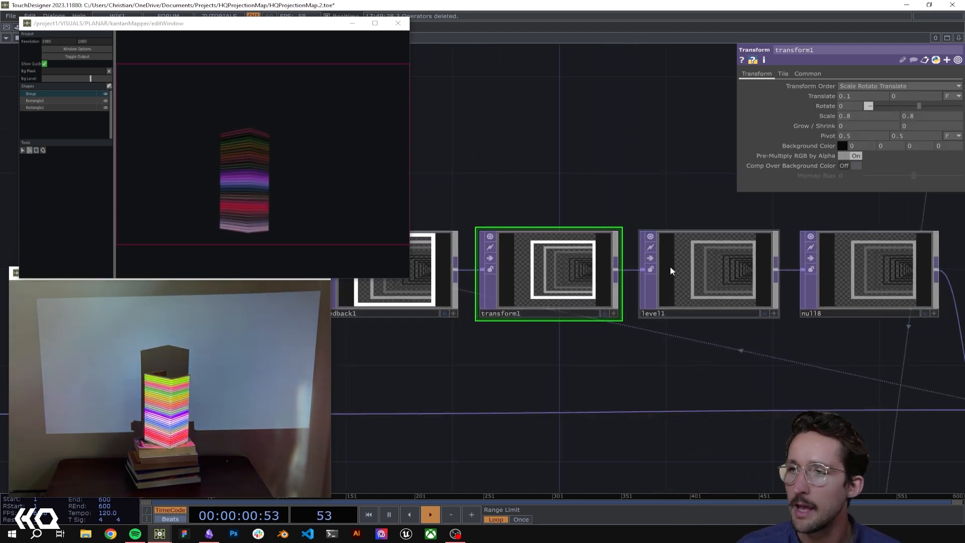
{"action": "left_click", "coordinate": [711, 273]}
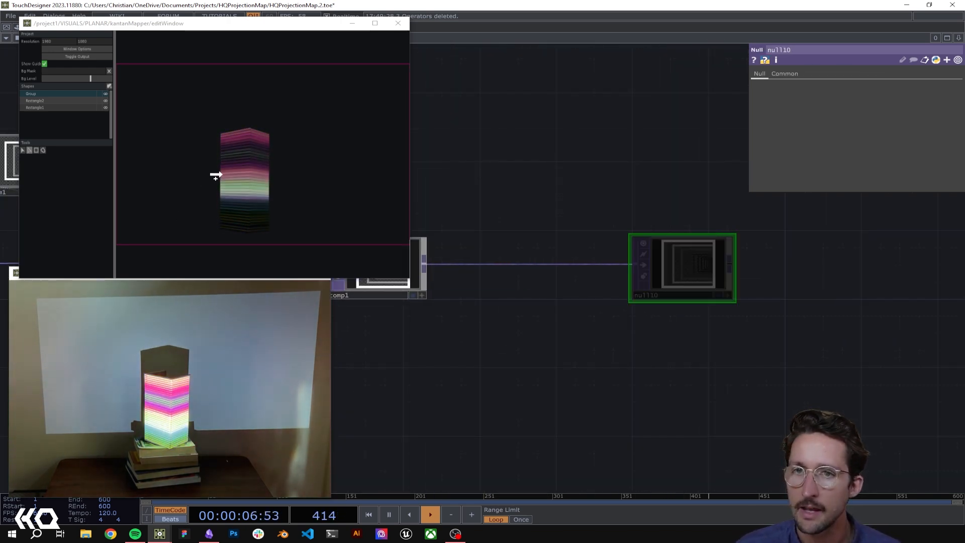
Set the kantanMapper rectangle shape's Texture to the null10 echo output.
{"action": "left_click", "coordinate": [34, 107]}
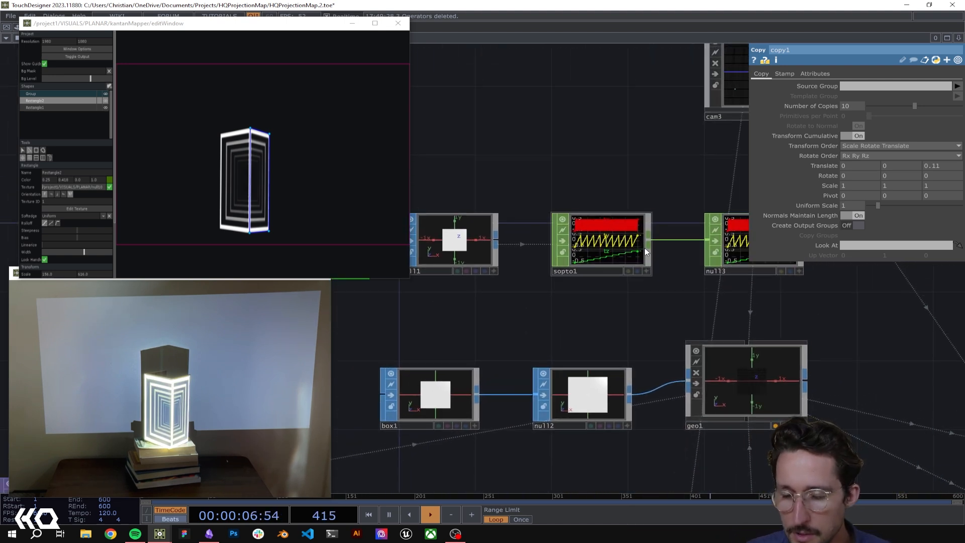
Inspect grid1 and copy1 parameters, then pan to the noise1 → math1 → null7 chain.
{"action": "left_click", "coordinate": [434, 397]}
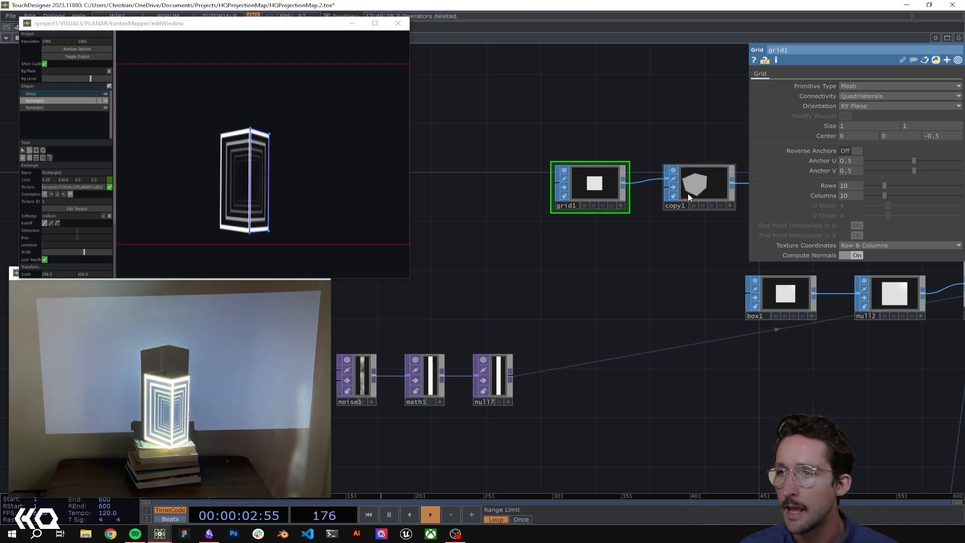
{"action": "left_click", "coordinate": [700, 184]}
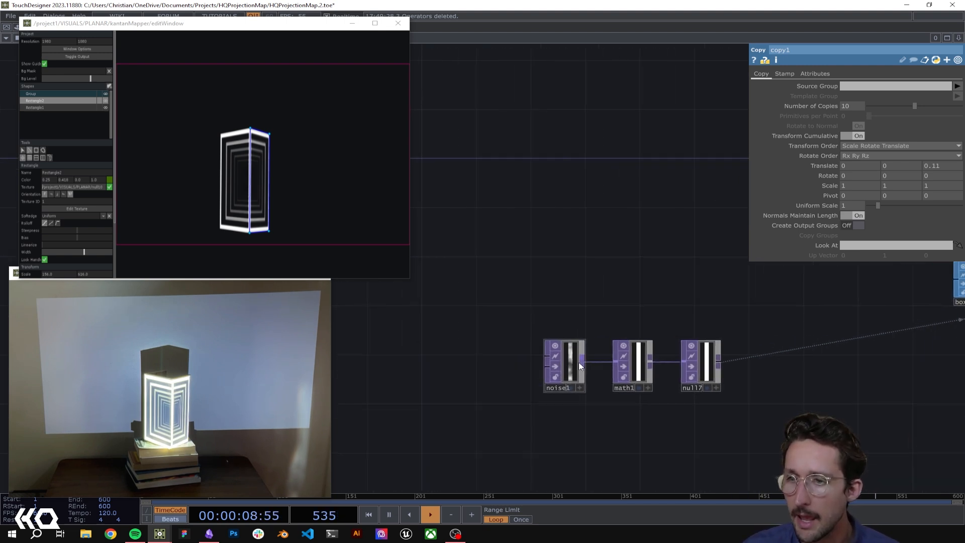
Check noise1's Common settings (10x100, 32-bit float) and expand the pane type list.
{"action": "left_click", "coordinate": [563, 366]}
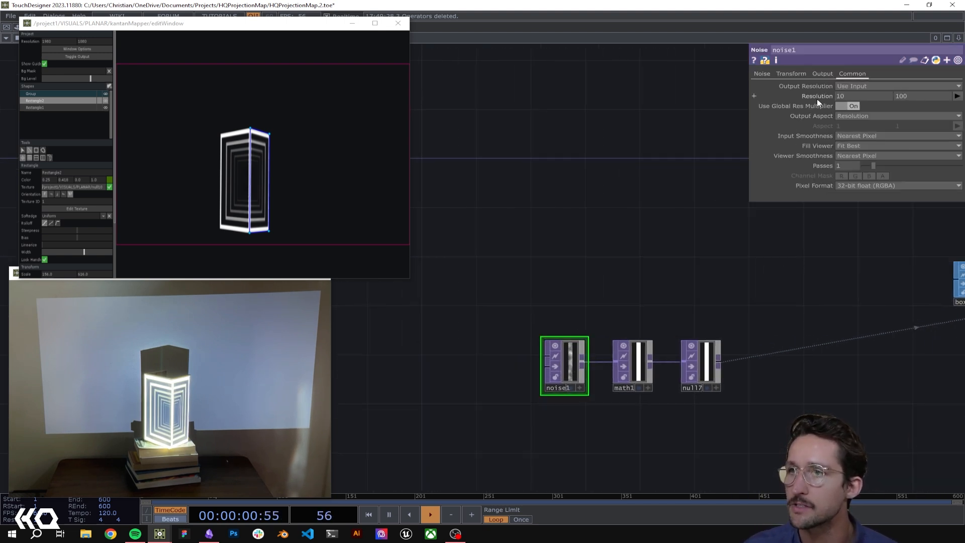
{"action": "left_click", "coordinate": [849, 106]}
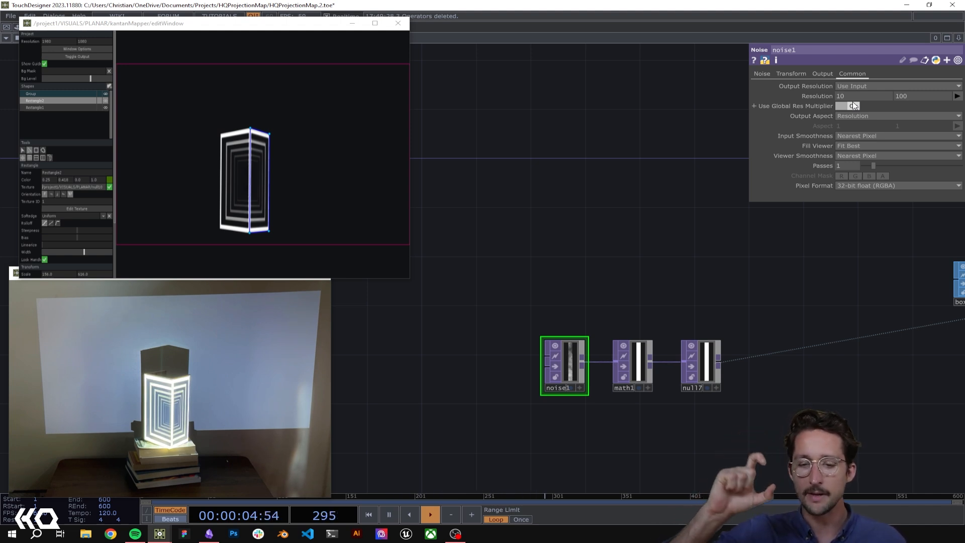
{"action": "left_click", "coordinate": [848, 105]}
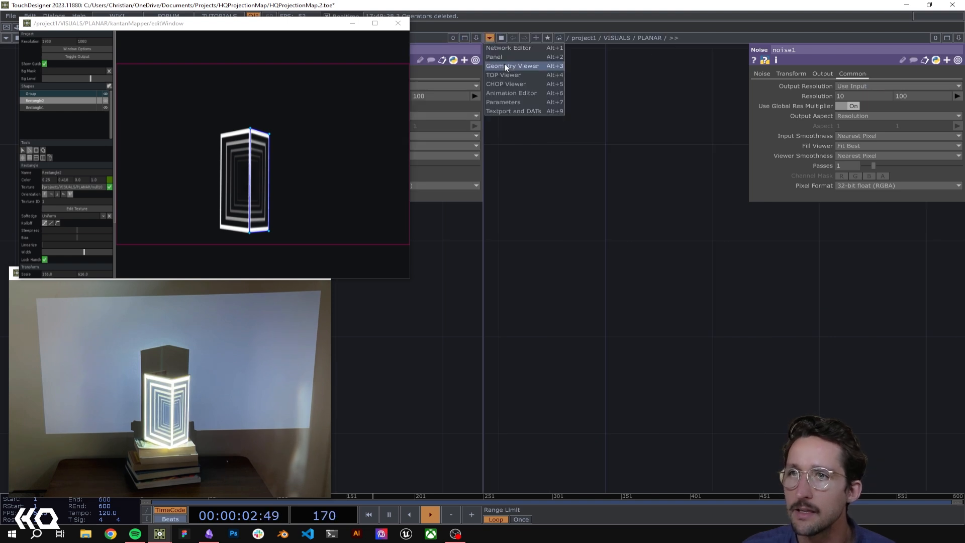
Switch the pane to the Geometry viewer and head into the NONPLANAR container.
{"action": "left_click", "coordinate": [513, 66]}
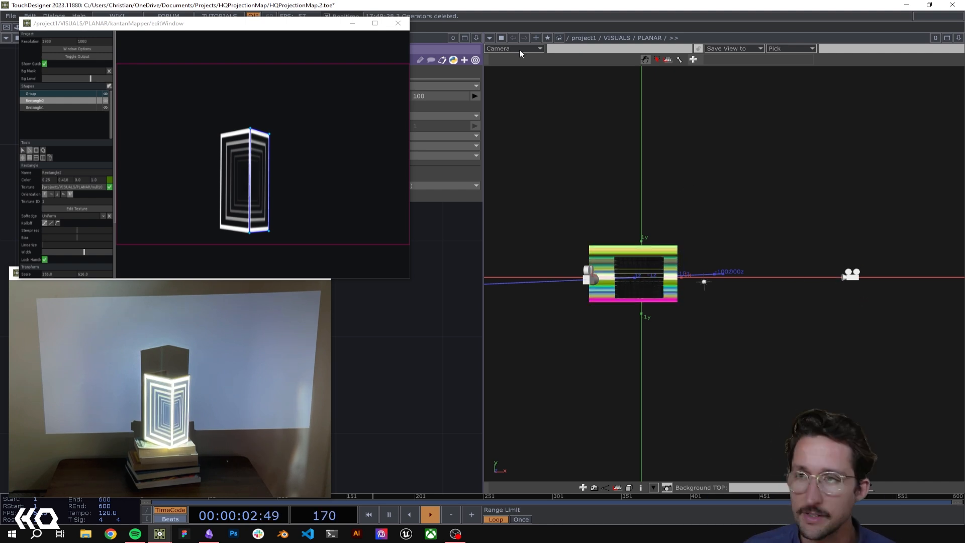
{"action": "left_click", "coordinate": [960, 37]}
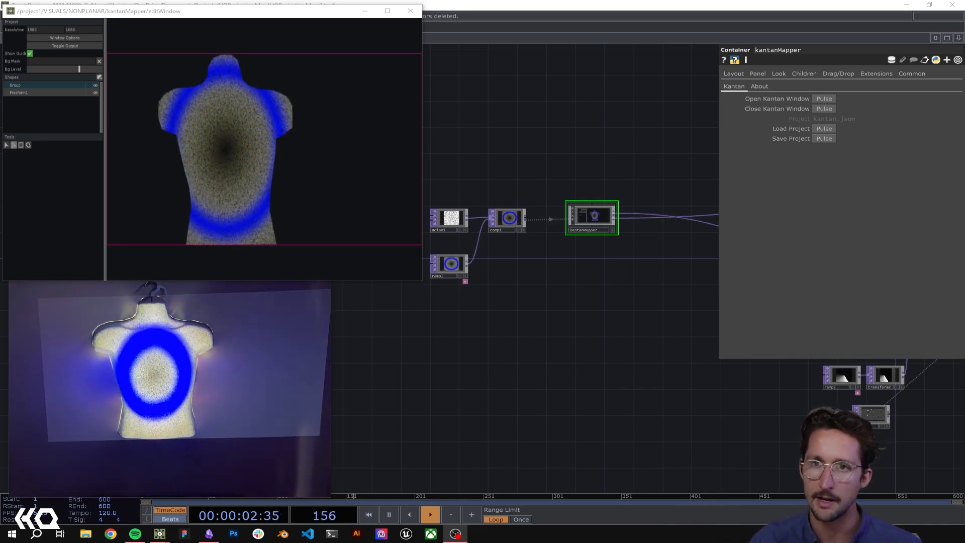
{"action": "left_click", "coordinate": [20, 92]}
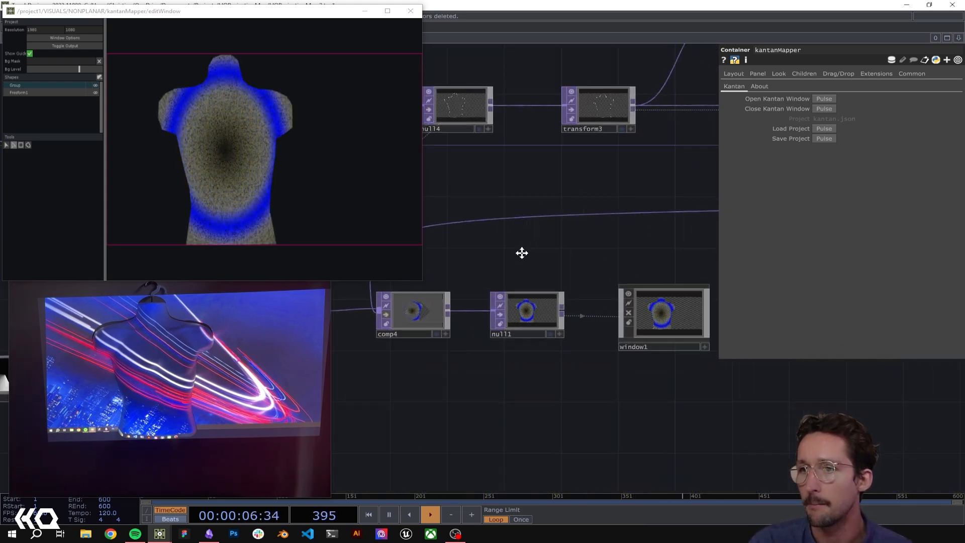
{"action": "left_click", "coordinate": [663, 311]}
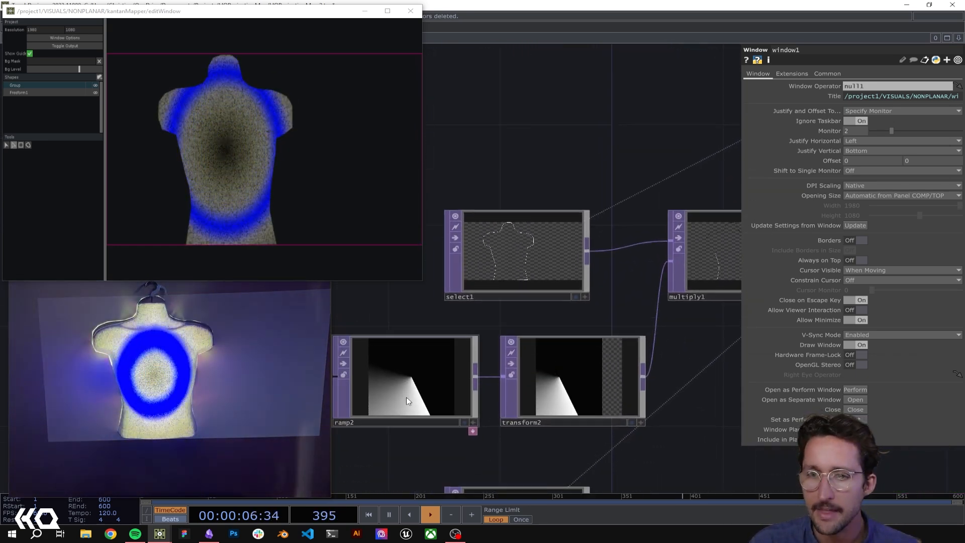
Inspect ramp2's radial ramp parameters and transform2's translate offset of -0.23.
{"action": "left_click", "coordinate": [409, 400]}
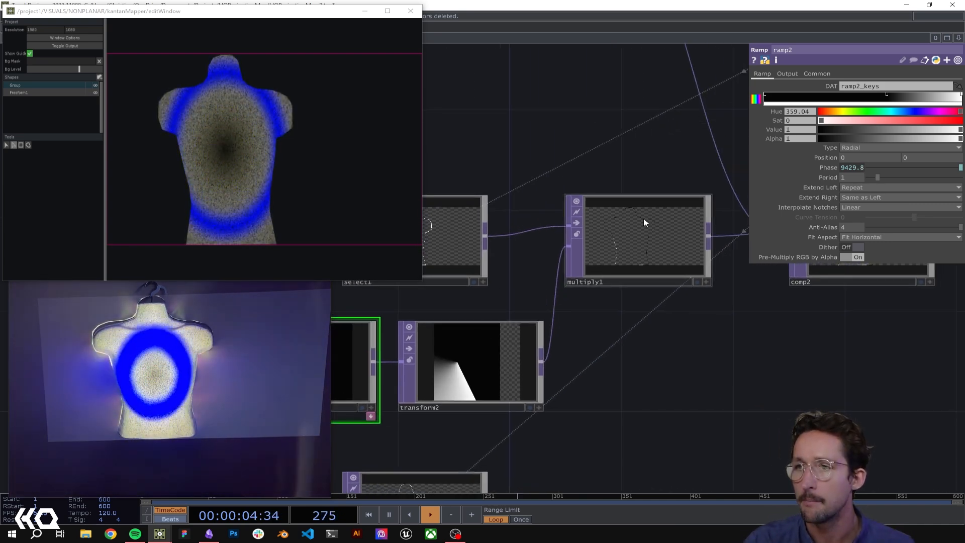
{"action": "left_click", "coordinate": [463, 363]}
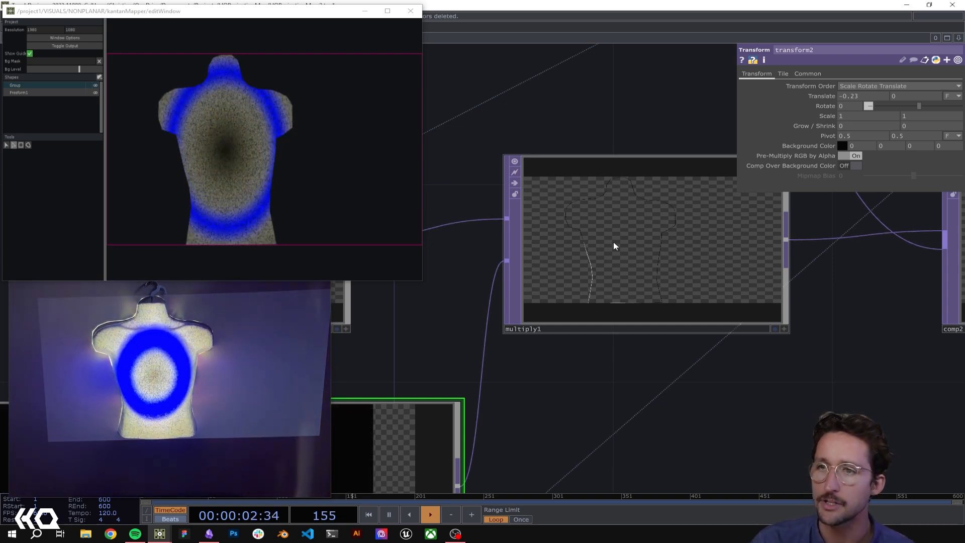
{"action": "mouse_move", "coordinate": [573, 441]}
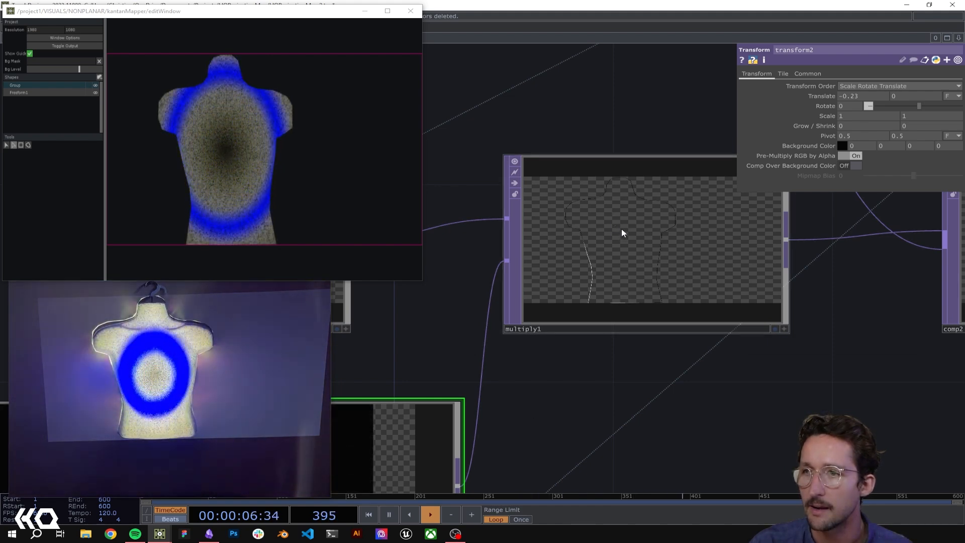
{"action": "mouse_move", "coordinate": [566, 255]}
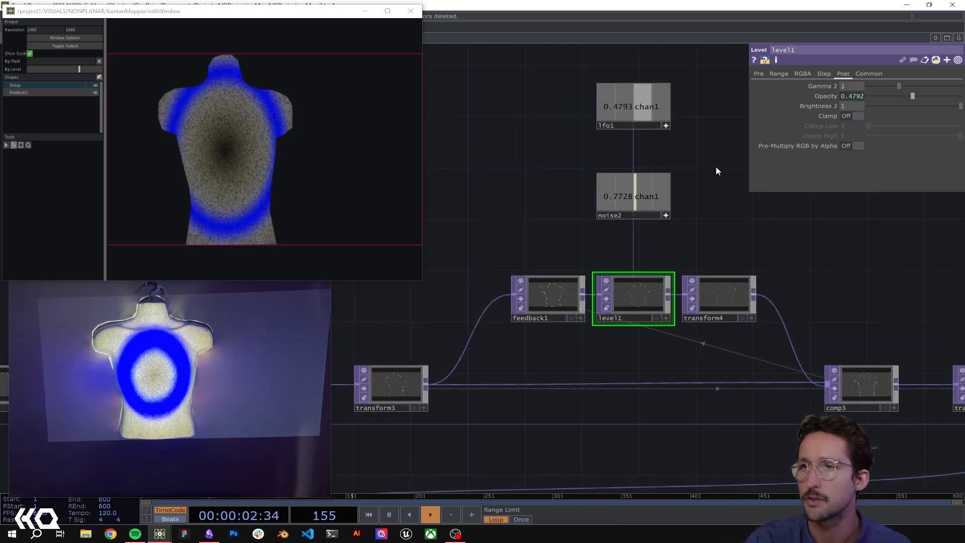
Export lfo1's channel to the level1 Opacity parameter on the Post page.
{"action": "left_click", "coordinate": [632, 195]}
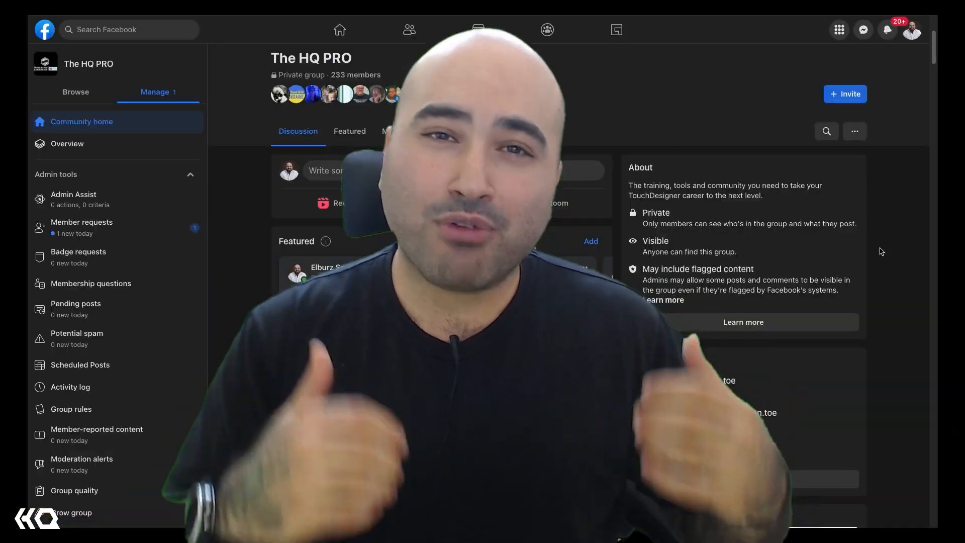
{"action": "scroll", "scroll_direction": "down", "scroll_amount": 3}
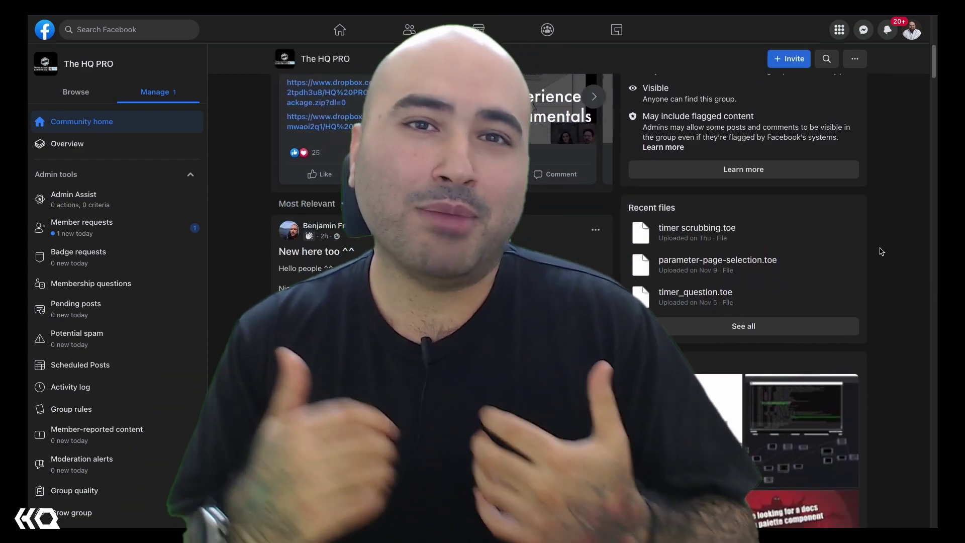
{"action": "scroll", "scroll_direction": "down", "scroll_amount": 3}
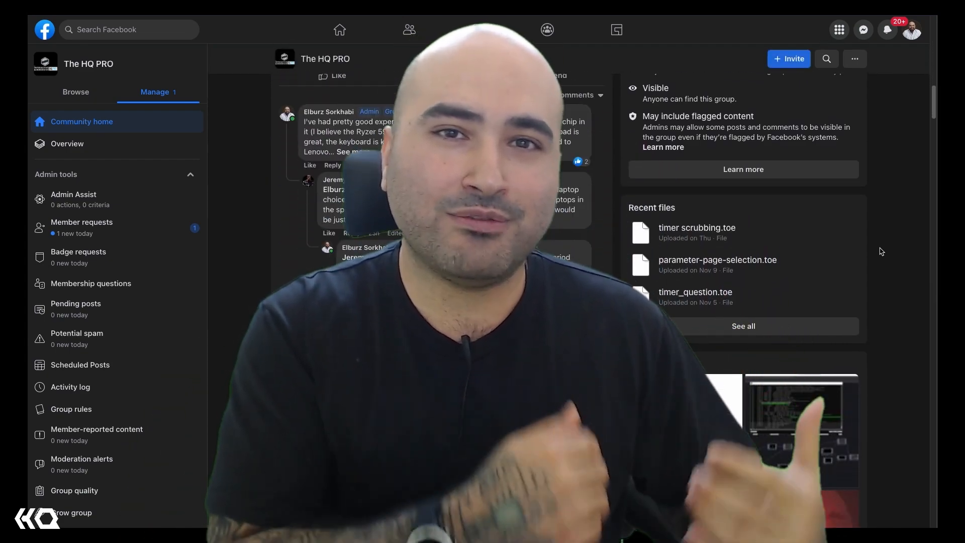